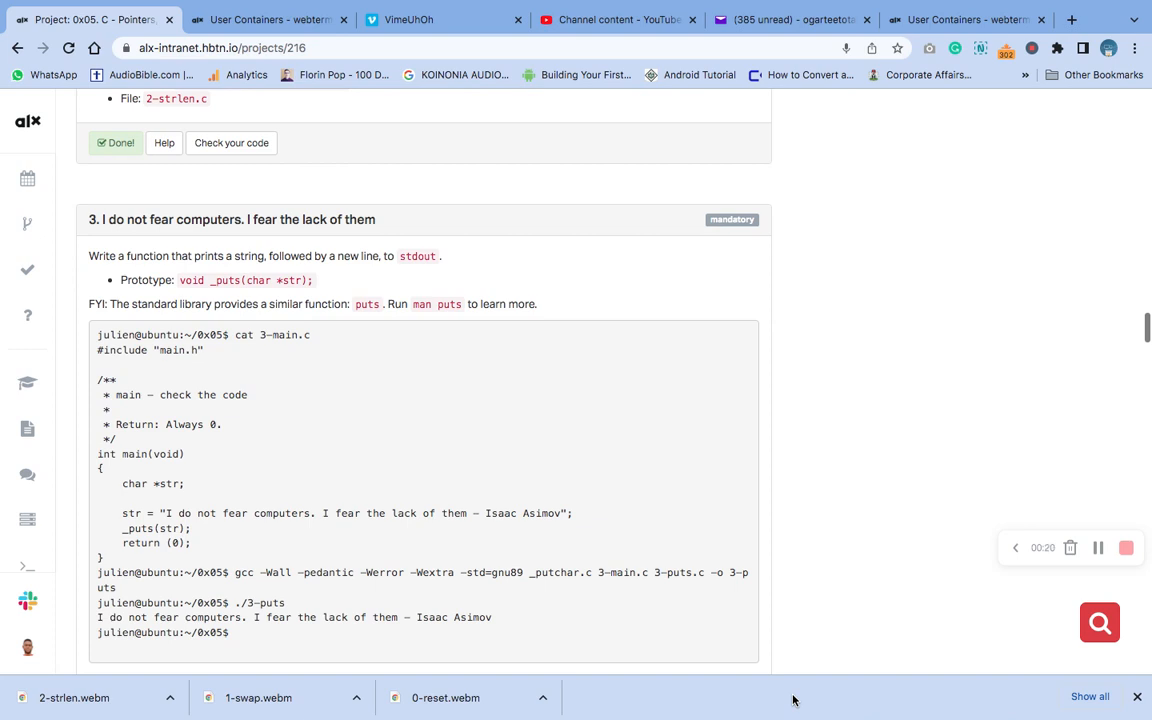
mouse_move(436, 414)
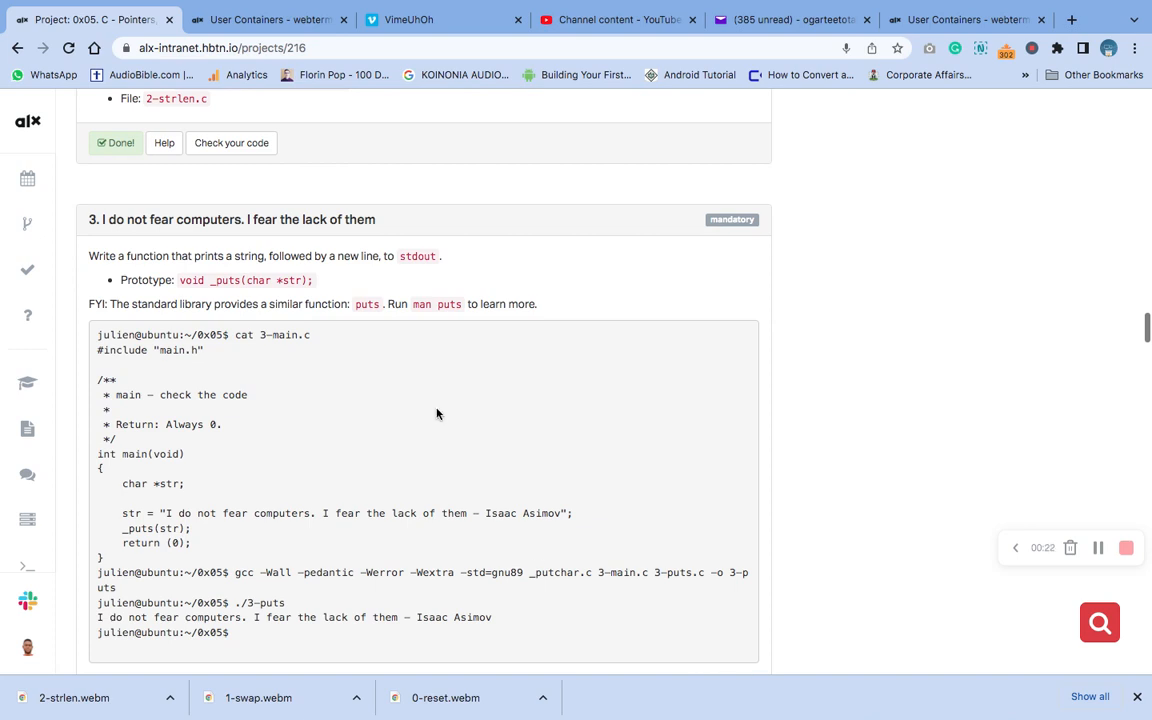
Write 3-main.c in vim with the example main calling _puts on the Asimov quote and save it.
left_click_drag(204, 280, 312, 280)
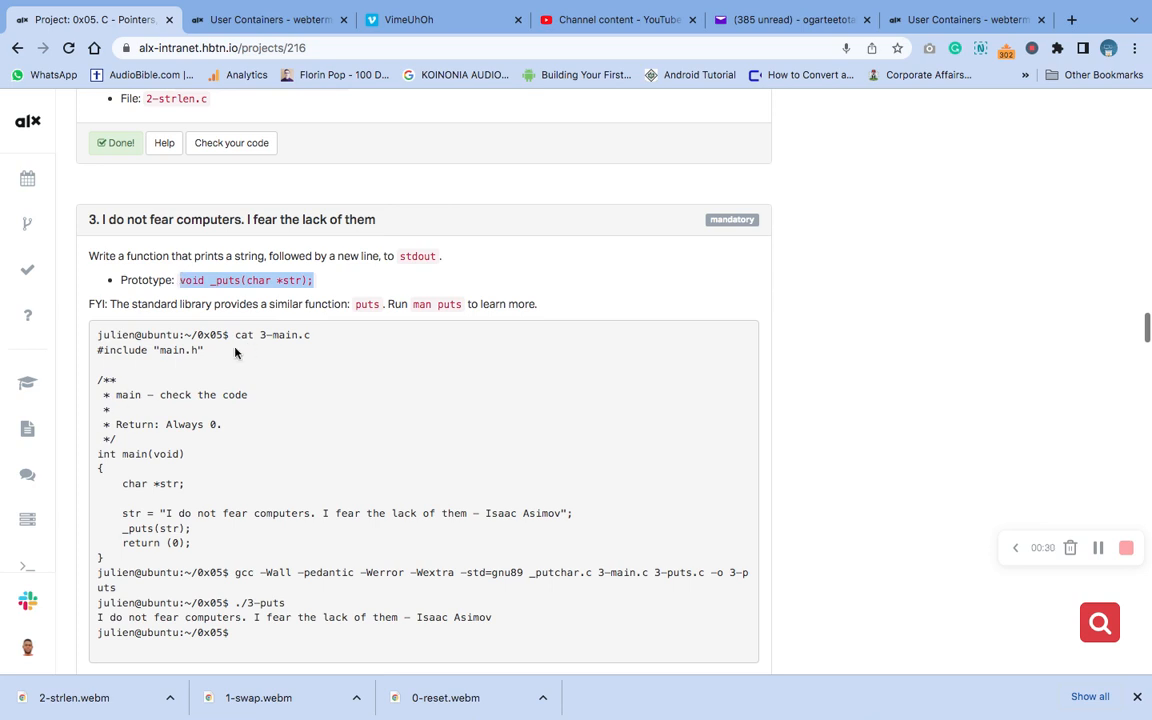
mouse_move(96, 356)
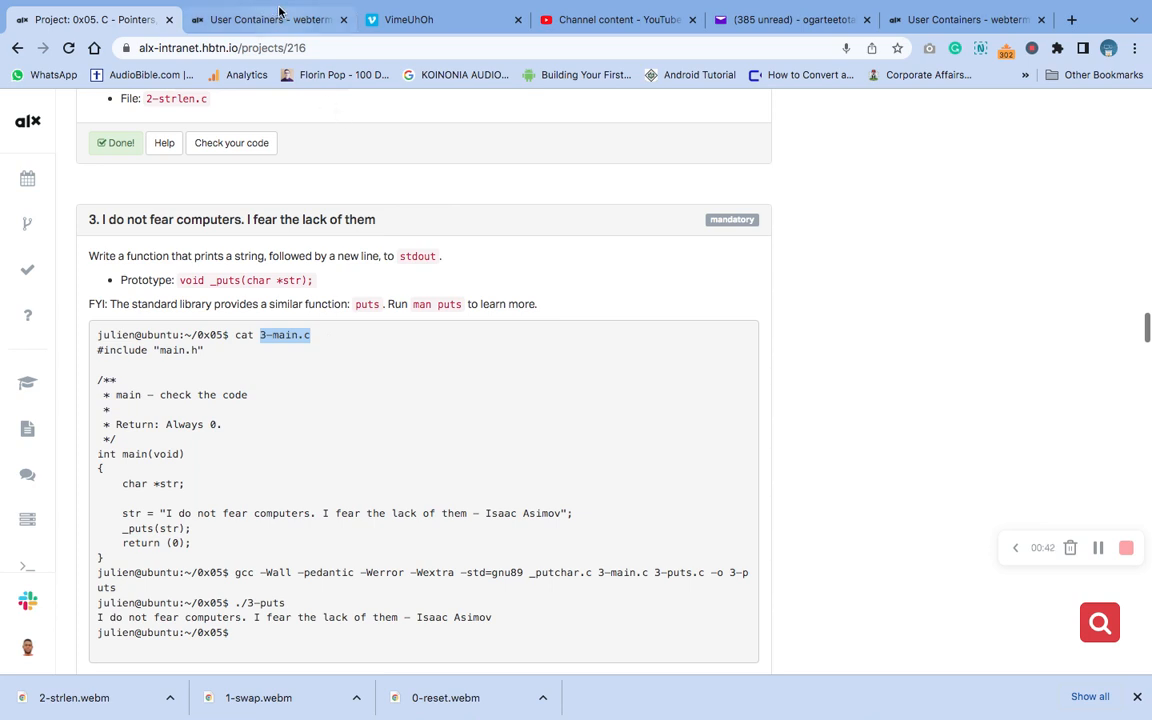
left_click(264, 20)
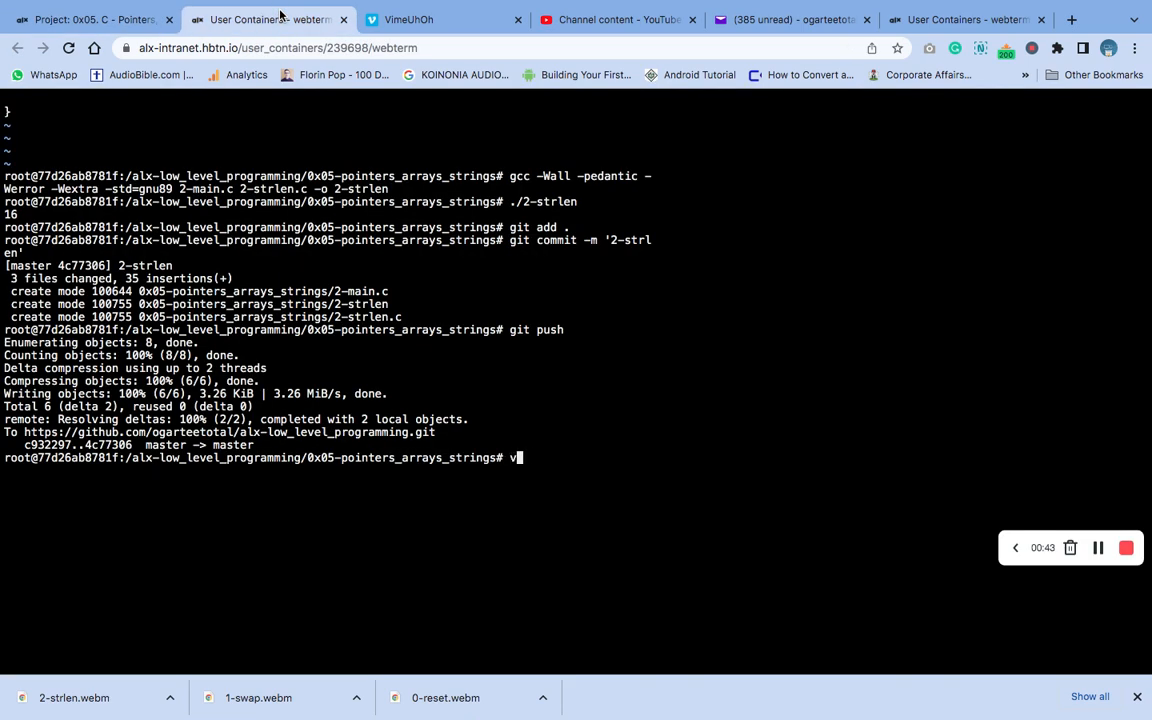
type("i")
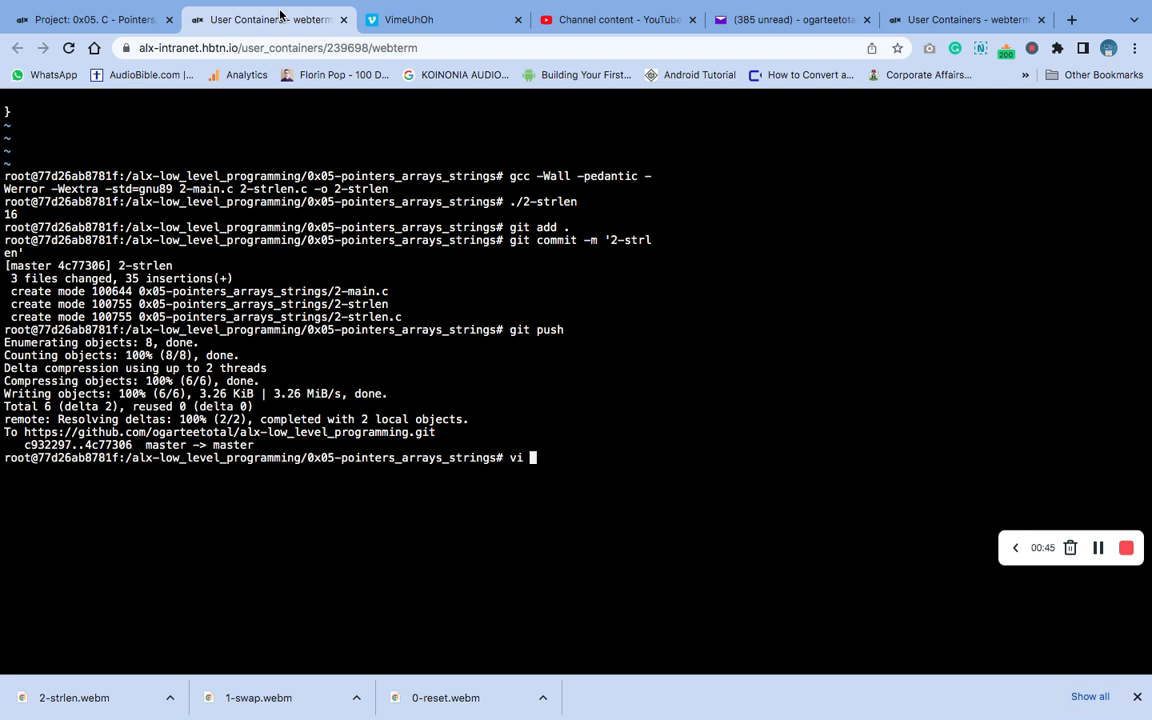
type("3-")
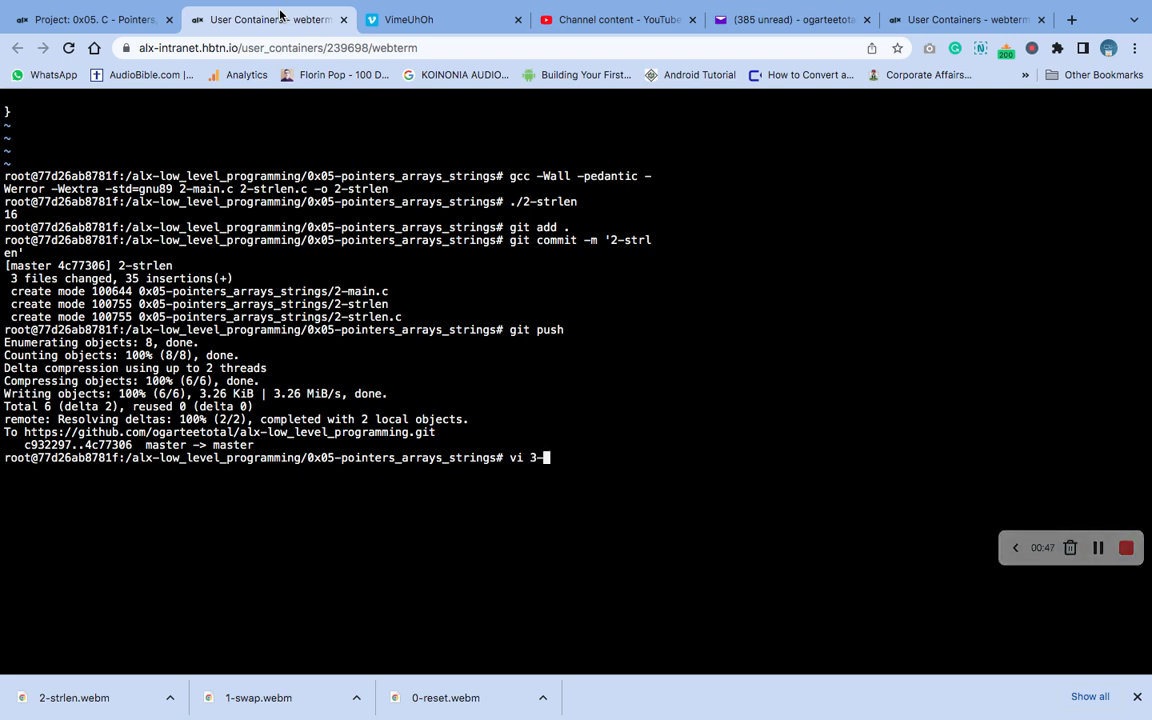
type("main")
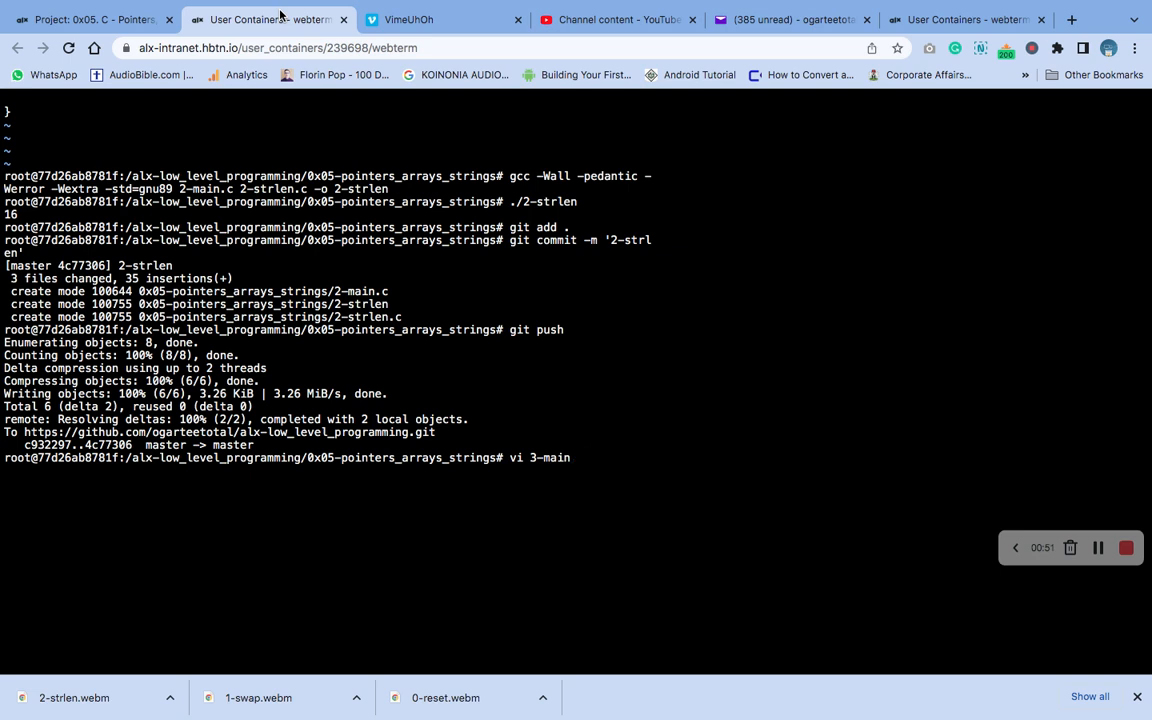
type(".c")
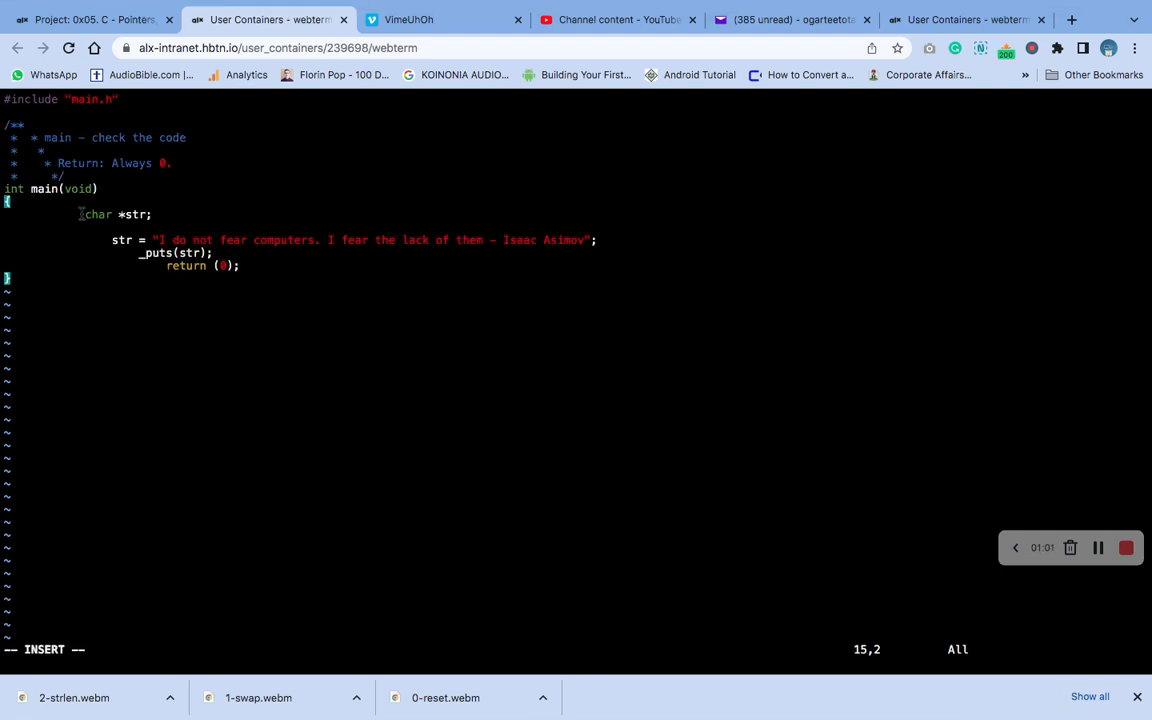
key("Up")
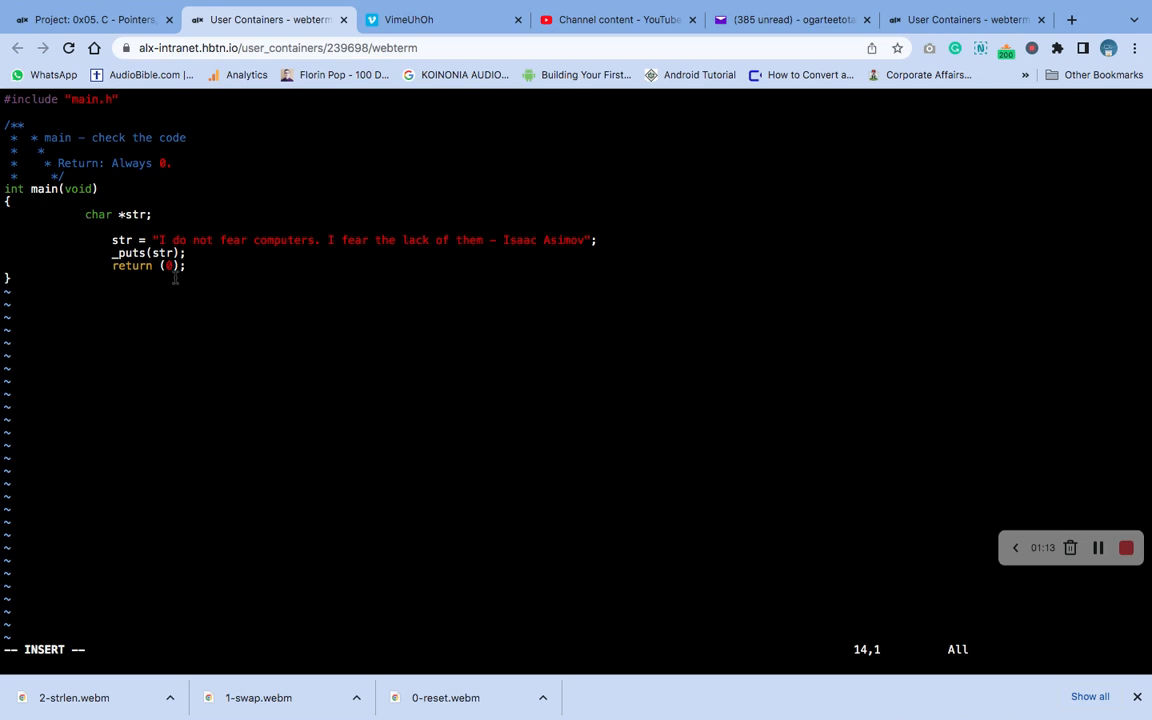
mouse_move(180, 240)
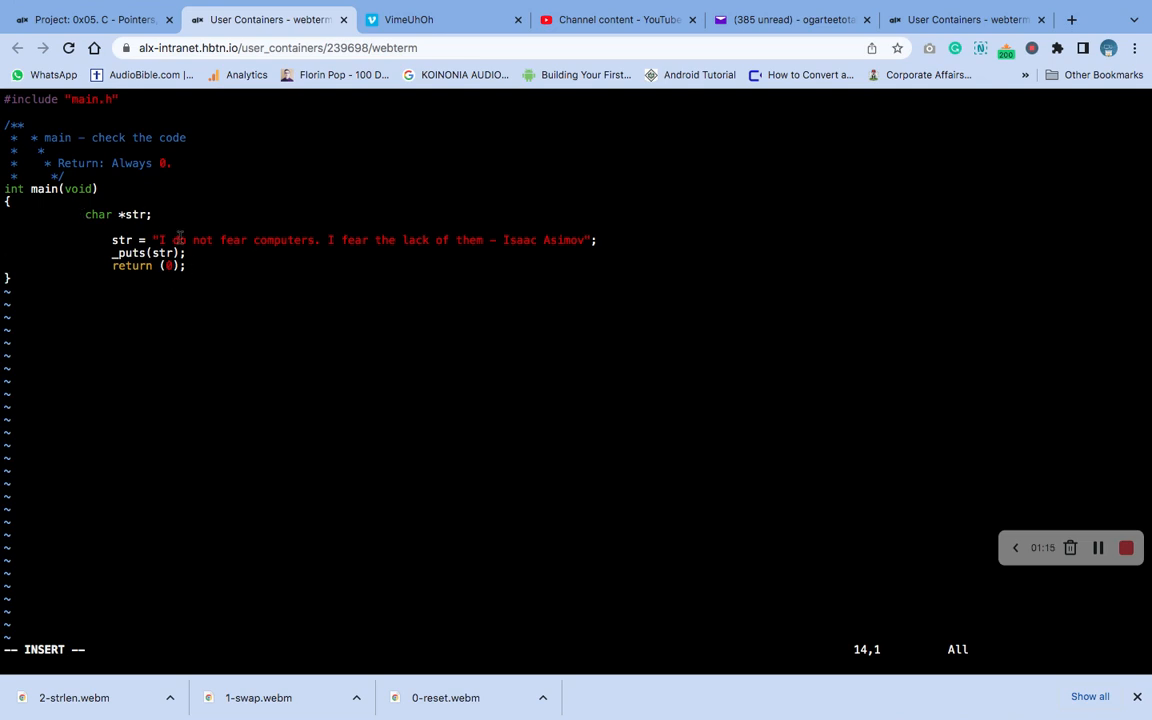
key("ctrl+plus")
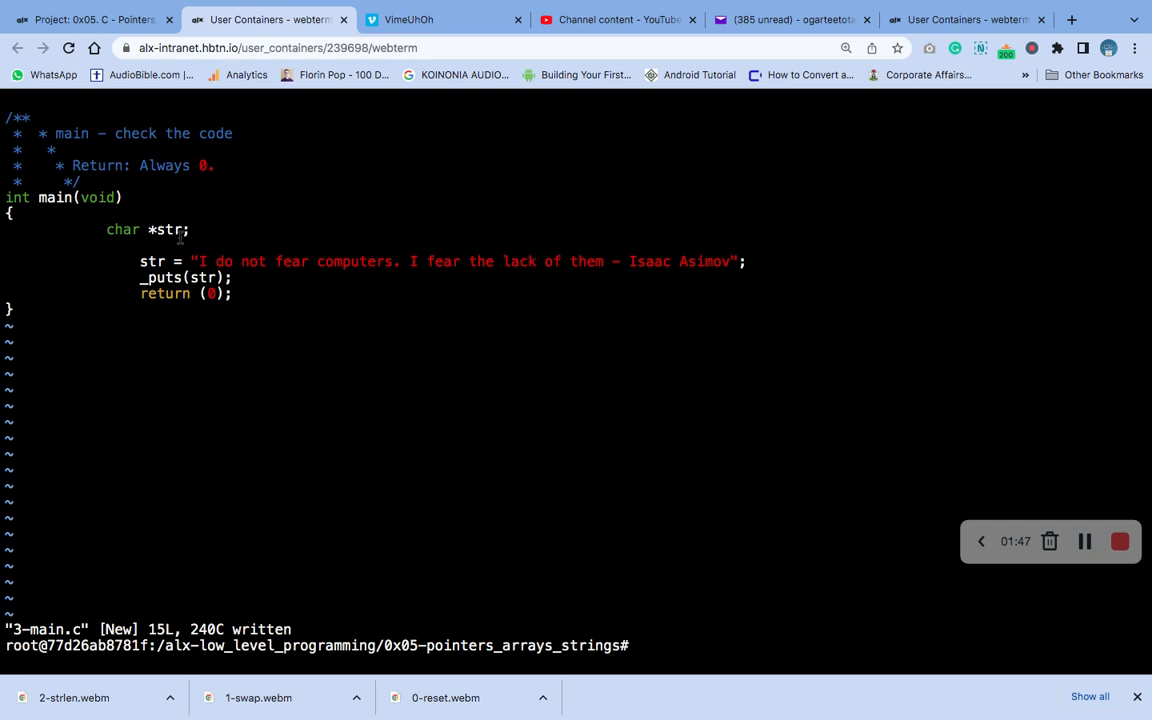
Clear the terminal and select the required file name 3-puts.c in task 3's Repo section.
type("cle")
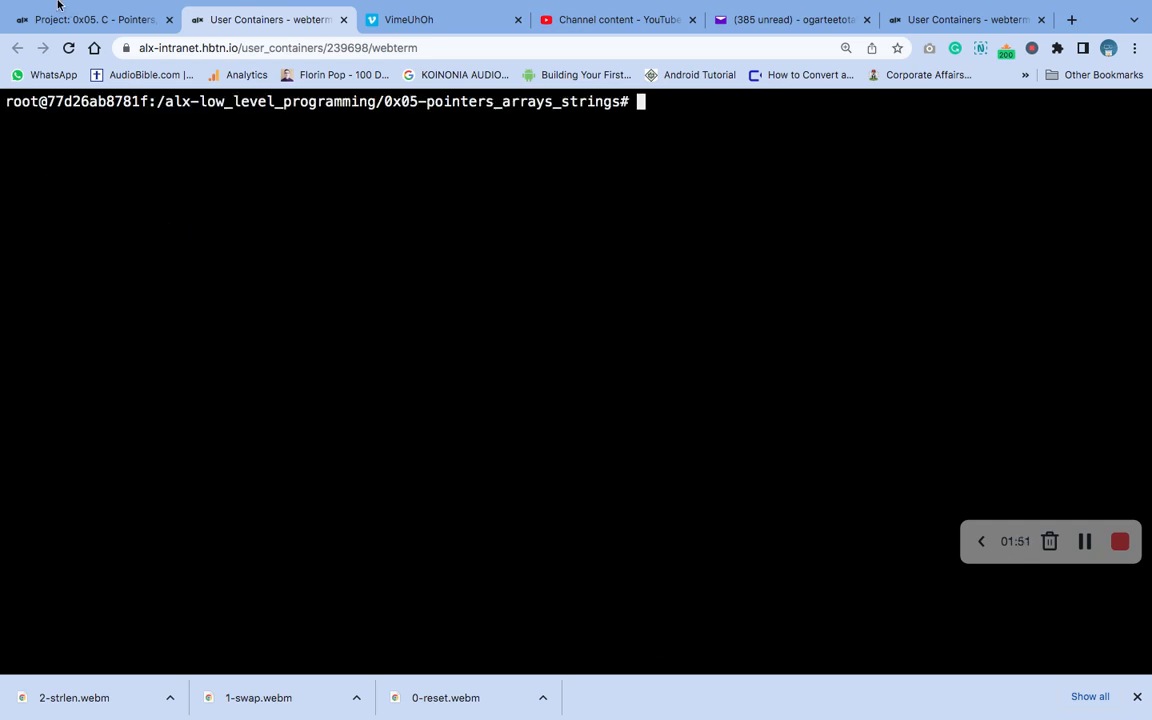
left_click(90, 20)
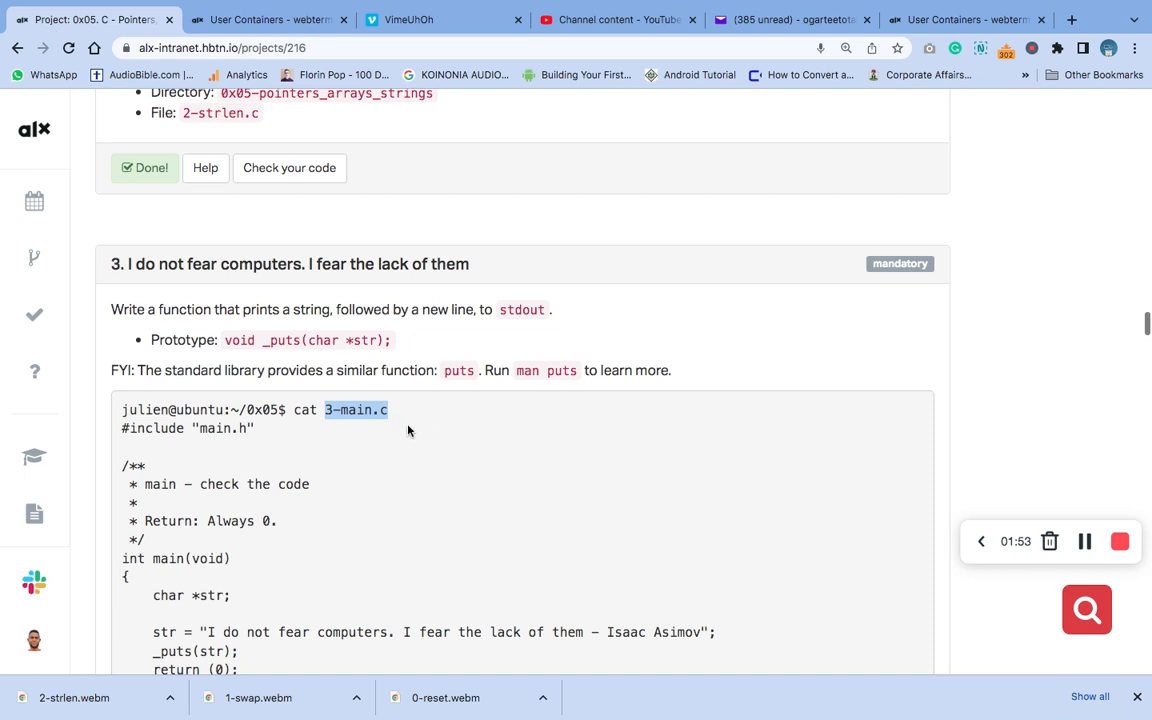
scroll("down", 3)
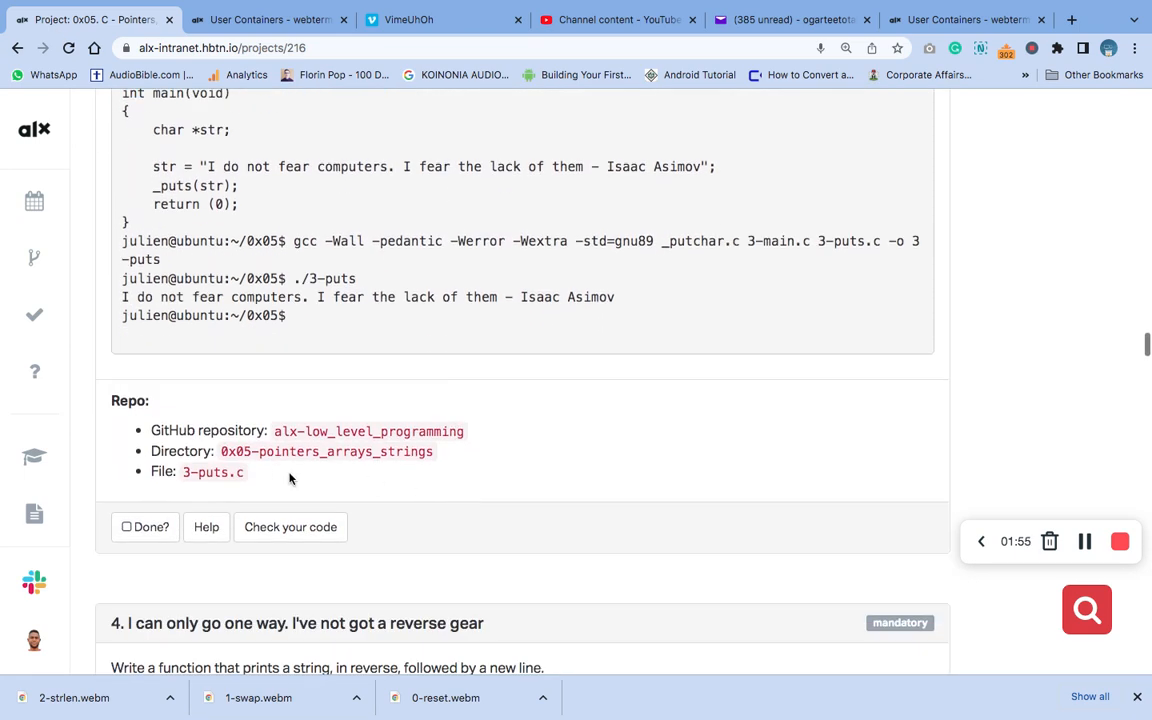
double_click(212, 472)
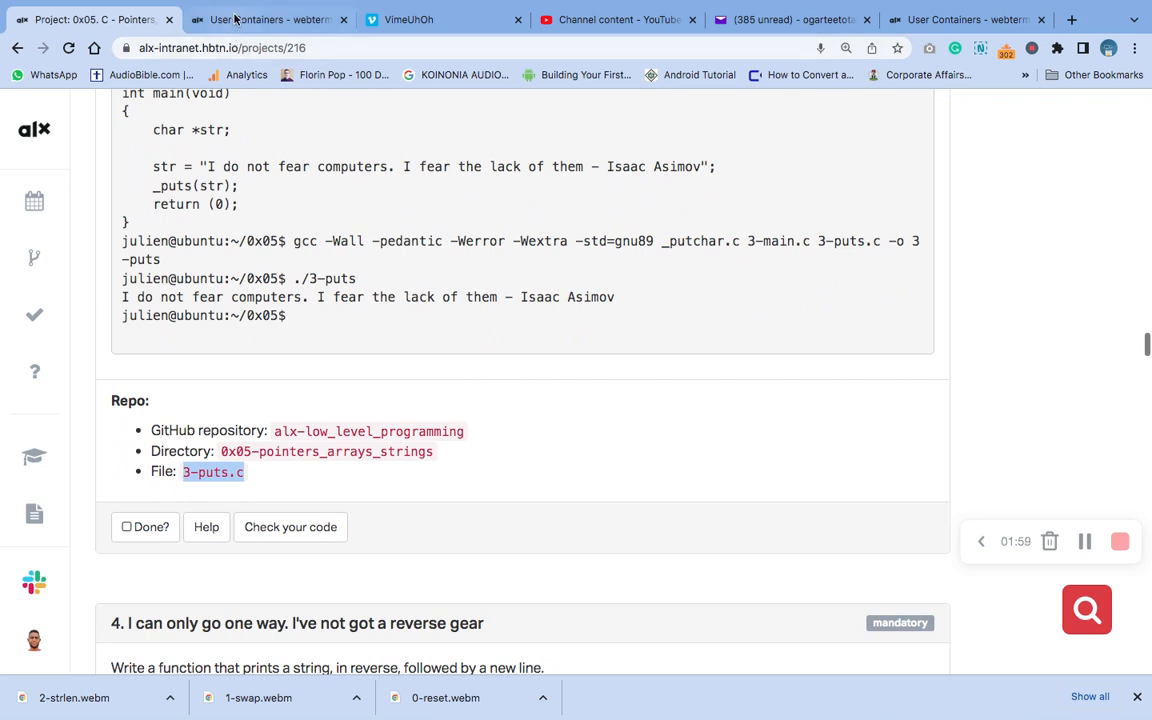
Start 3-puts.c in vim with #include "main.h" at the top.
left_click(270, 20)
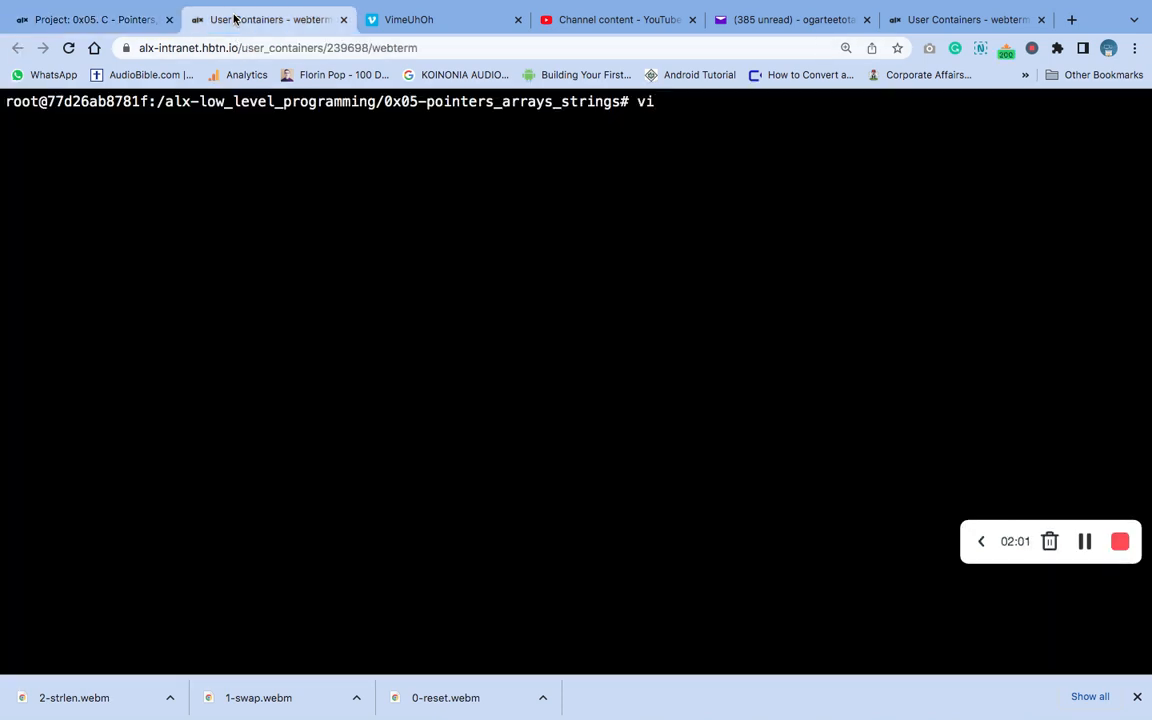
type("3-puts.c")
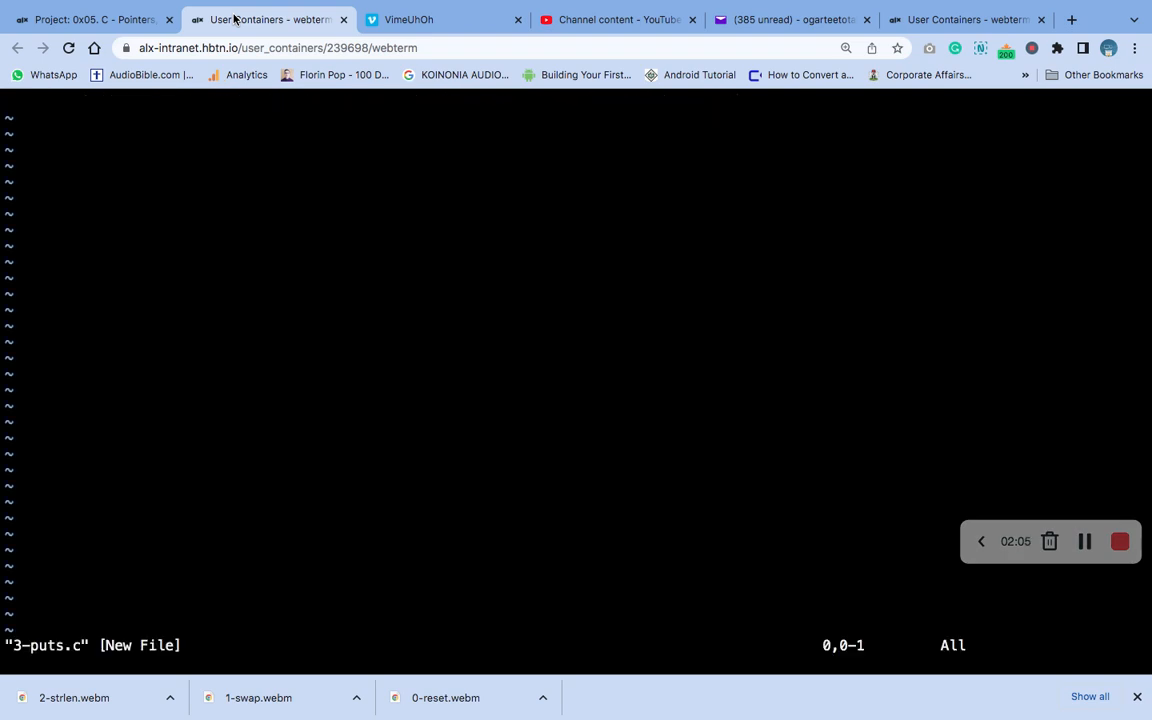
type("#include \"")
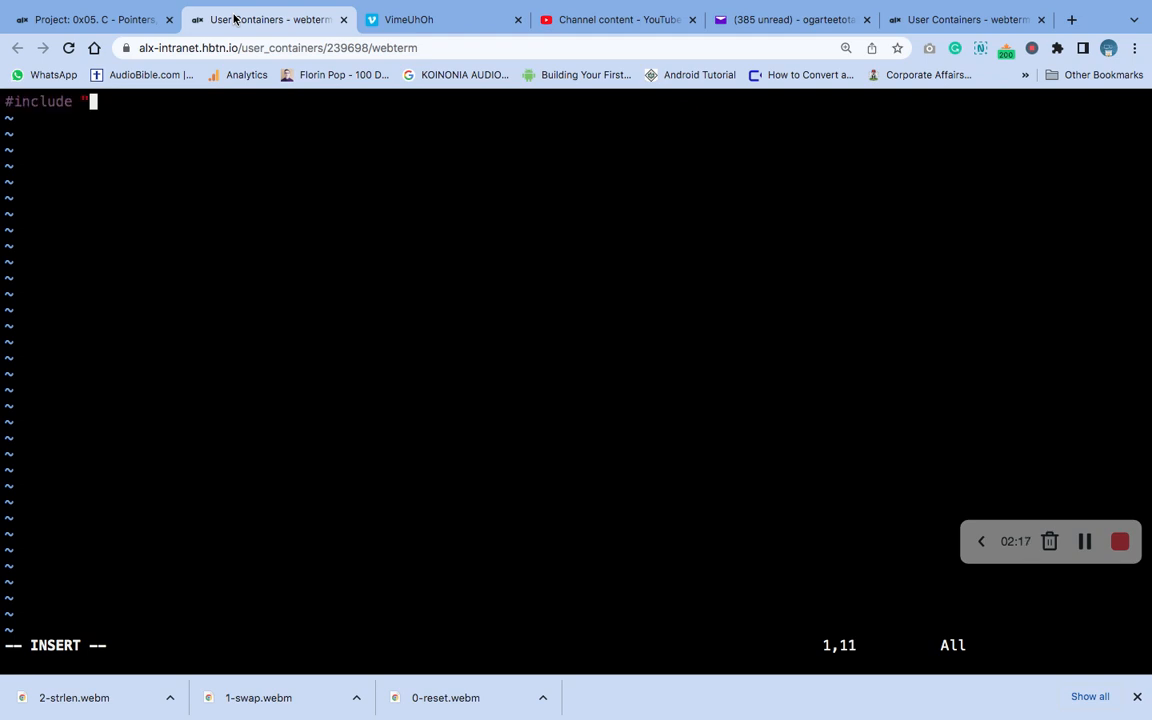
type("main")
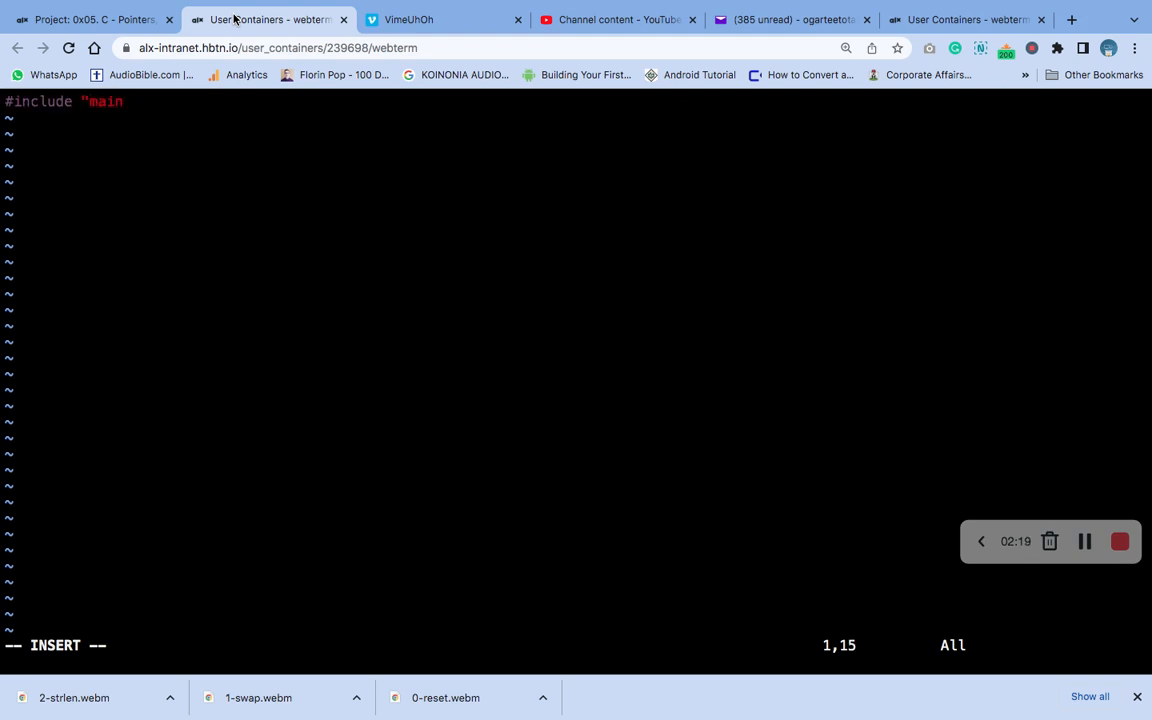
type(".")
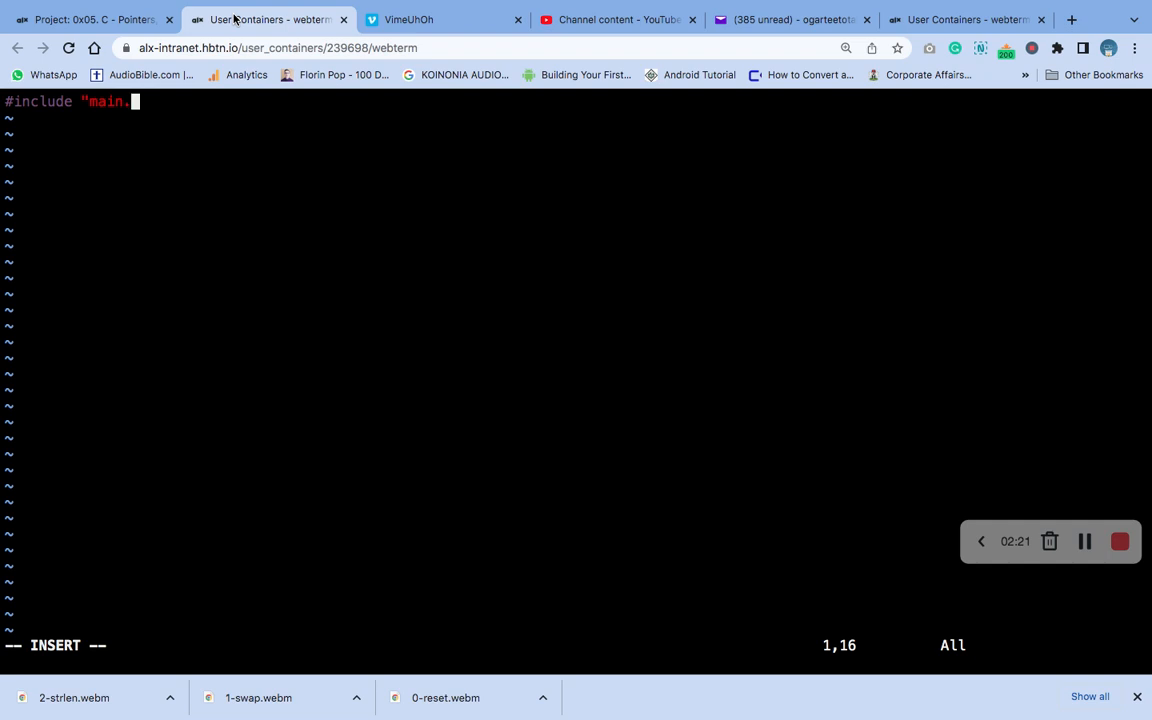
type("h\"")
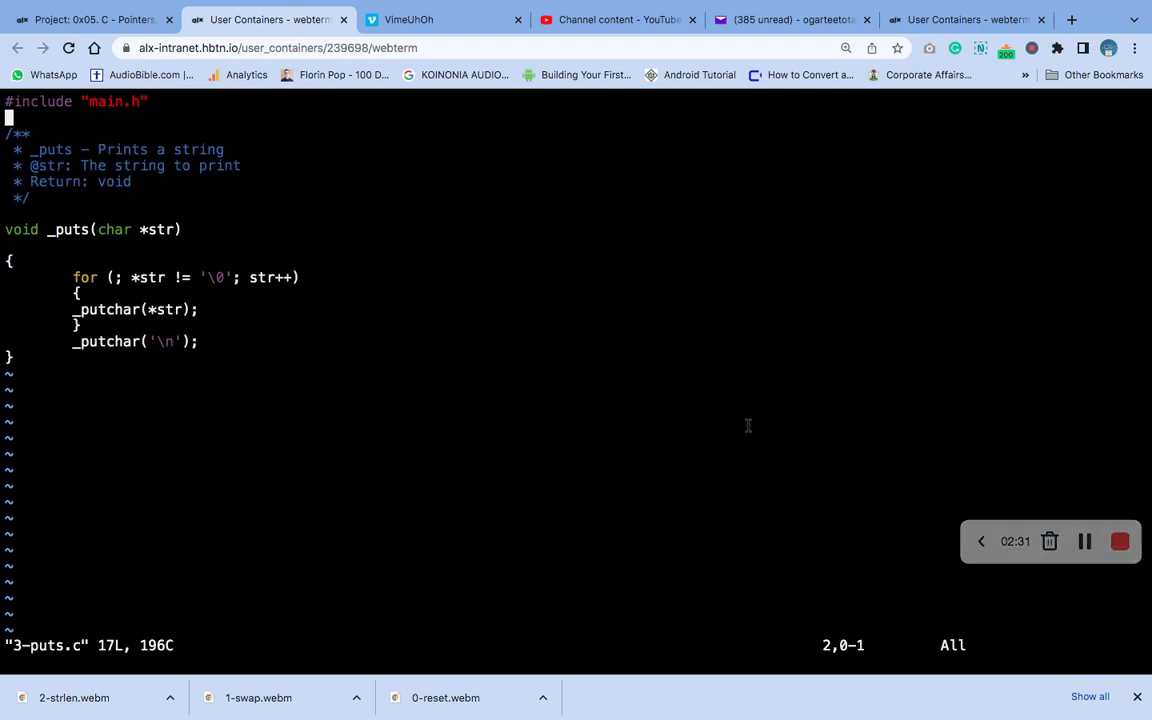
Add the commented _puts function printing each character with _putchar then a newline, and save.
key("i")
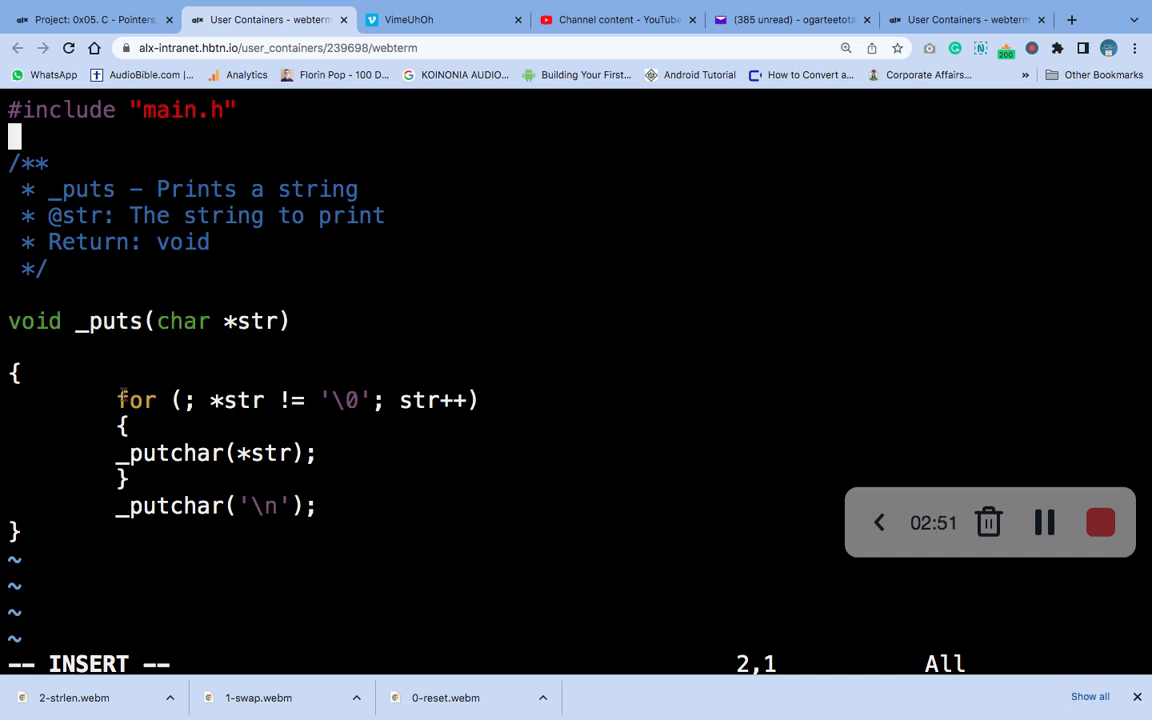
left_click_drag(118, 400, 180, 424)
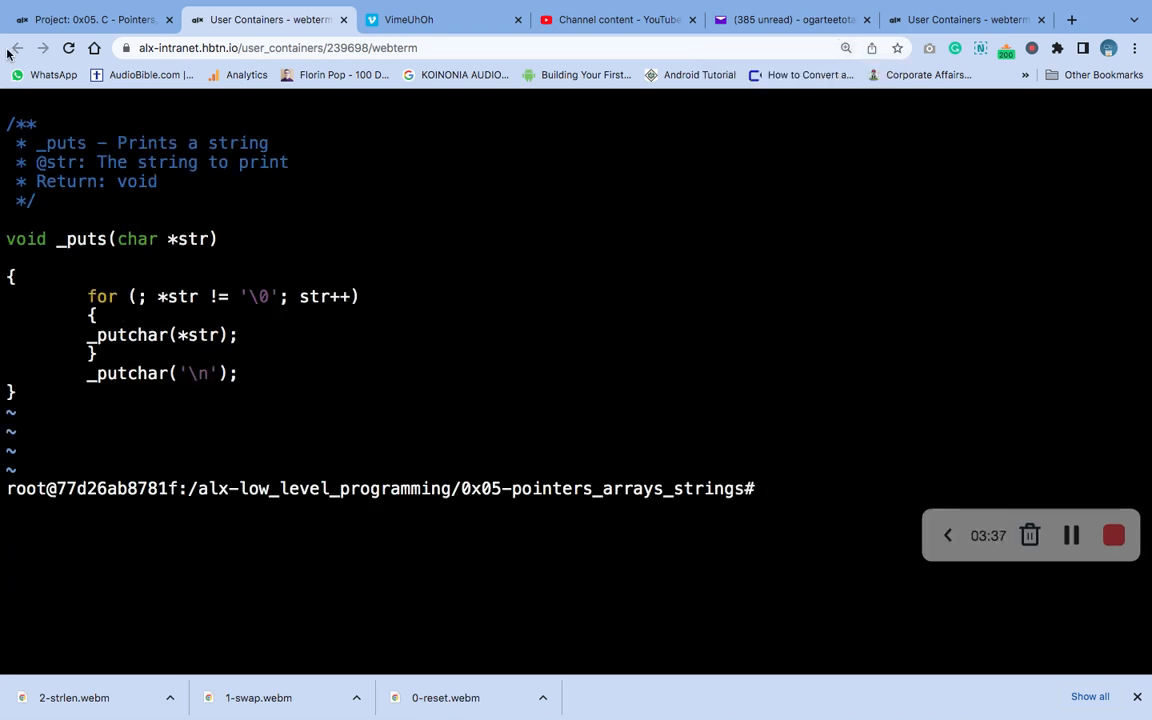
left_click(90, 20)
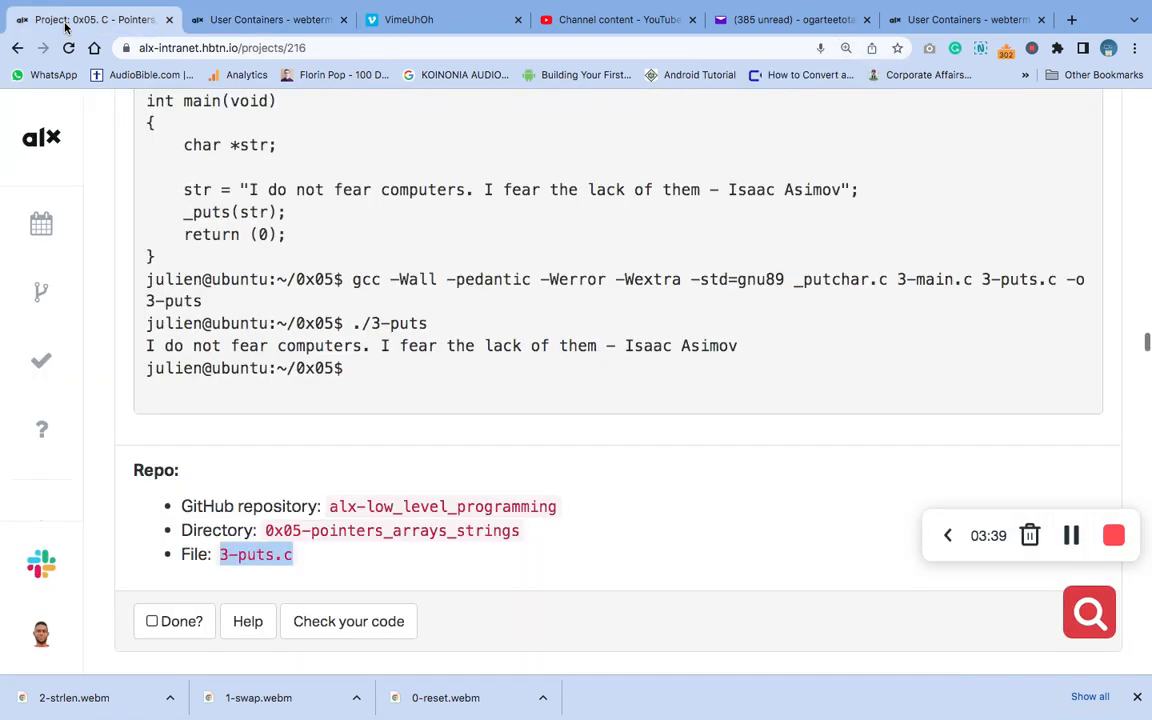
left_click(264, 20)
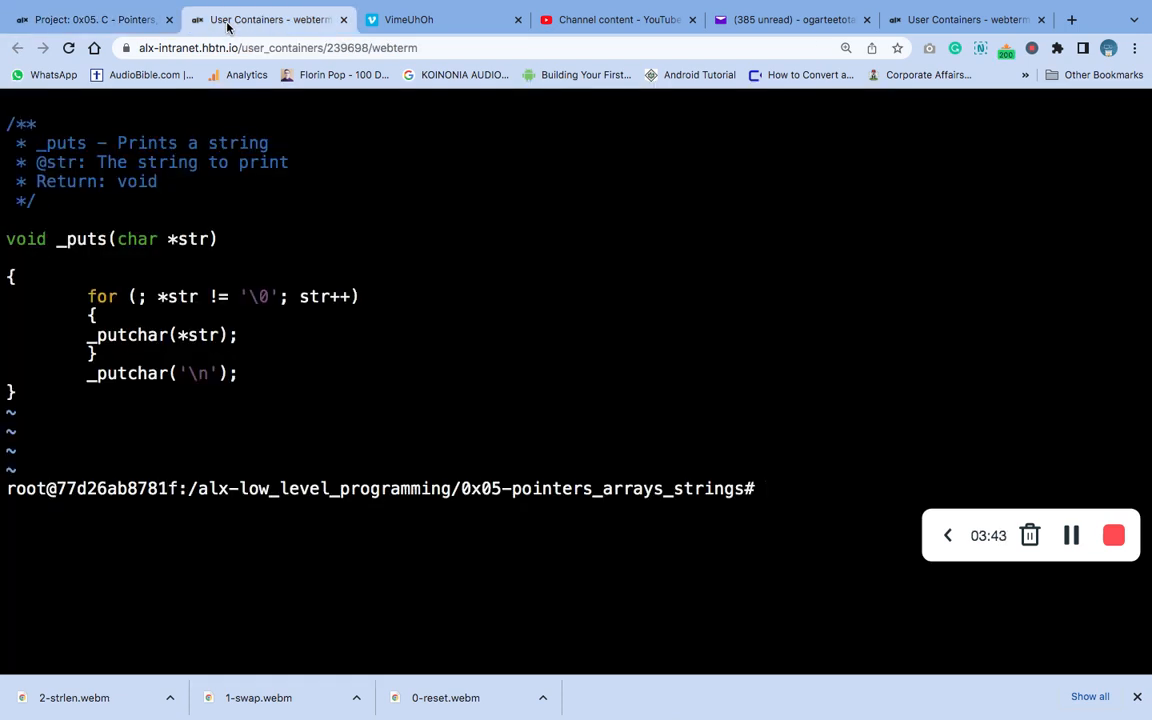
Stage all files and commit them with git commit -m '3-puts.c'.
type("git add .")
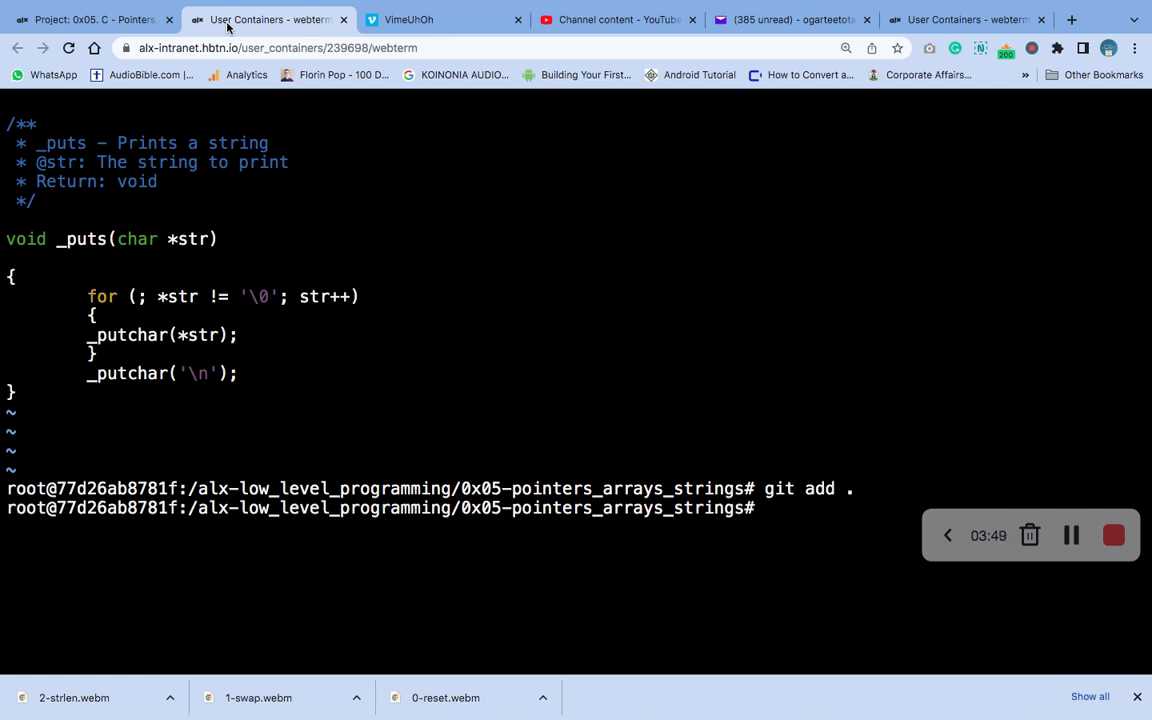
type("git c")
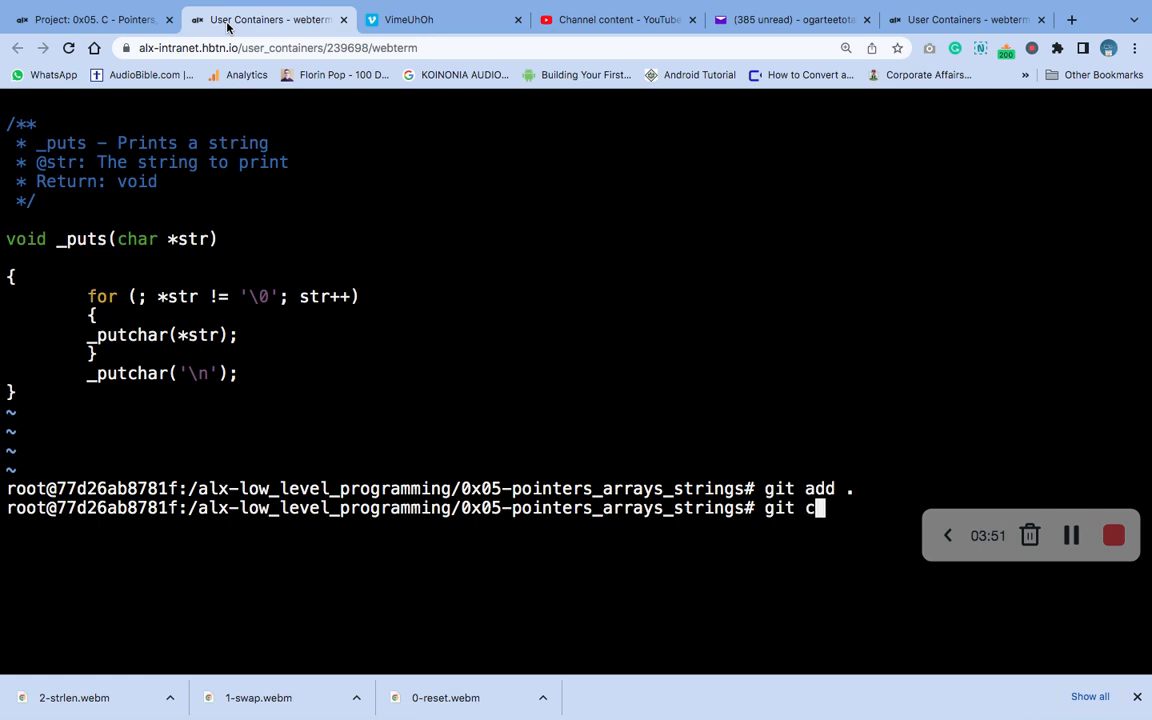
type("ommit")
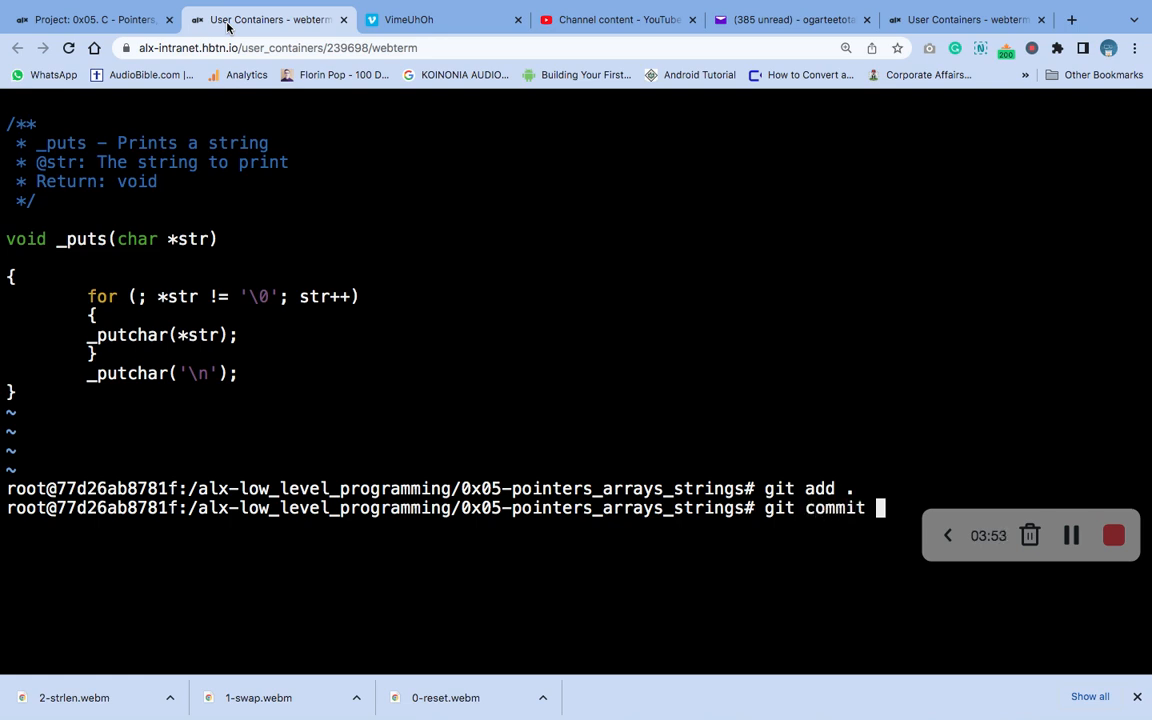
type("-m")
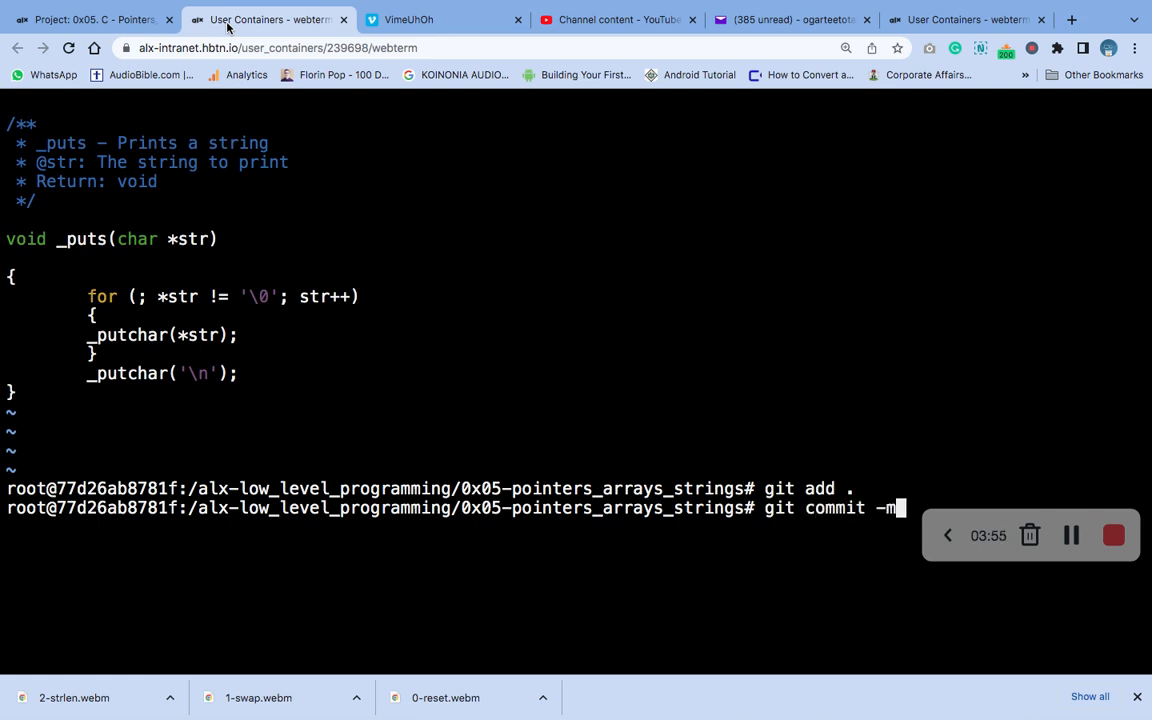
type("'3")
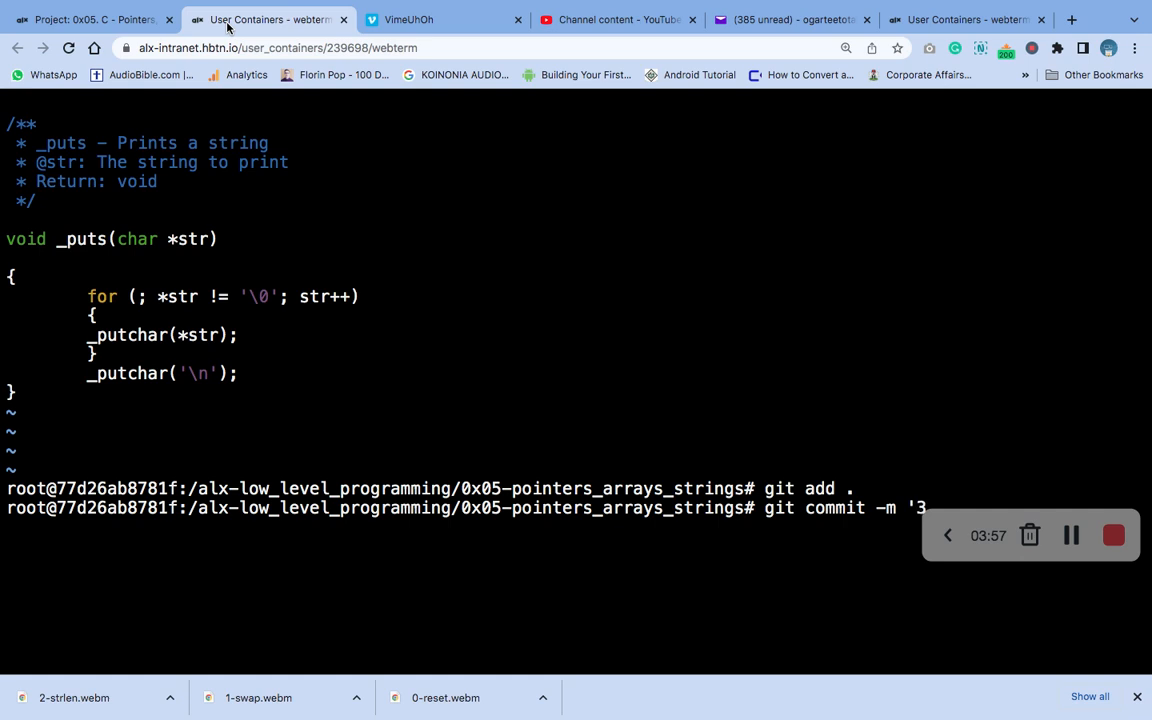
type("-puts.c")
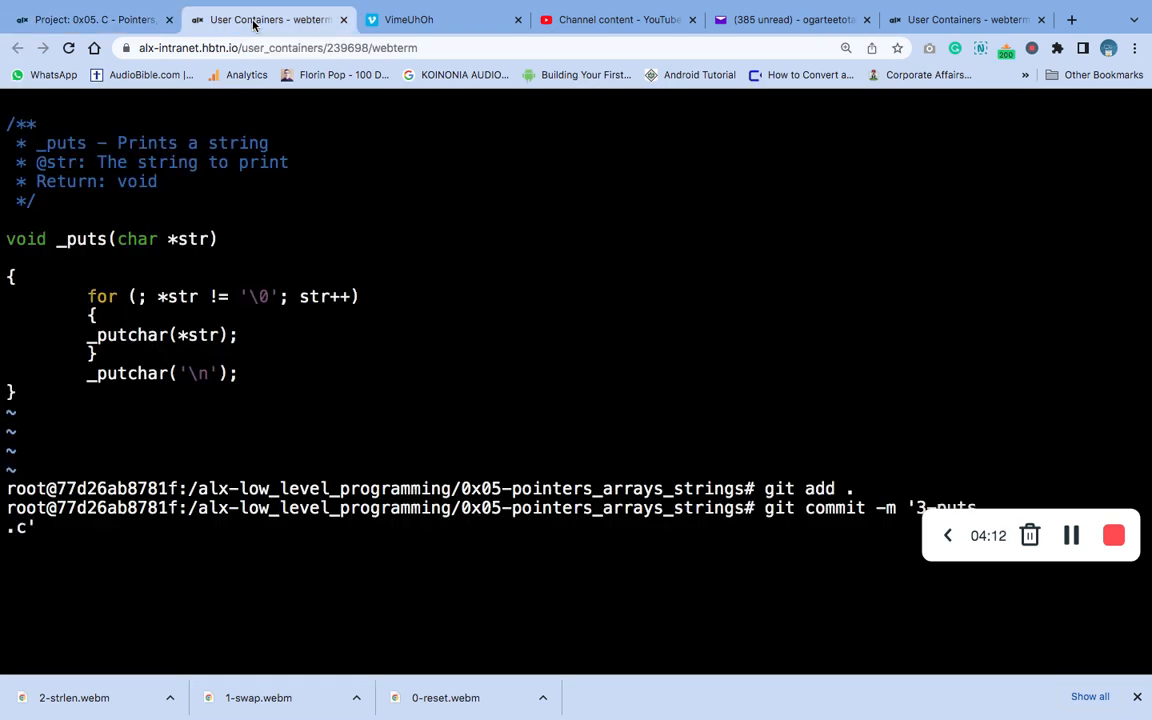
key("Return")
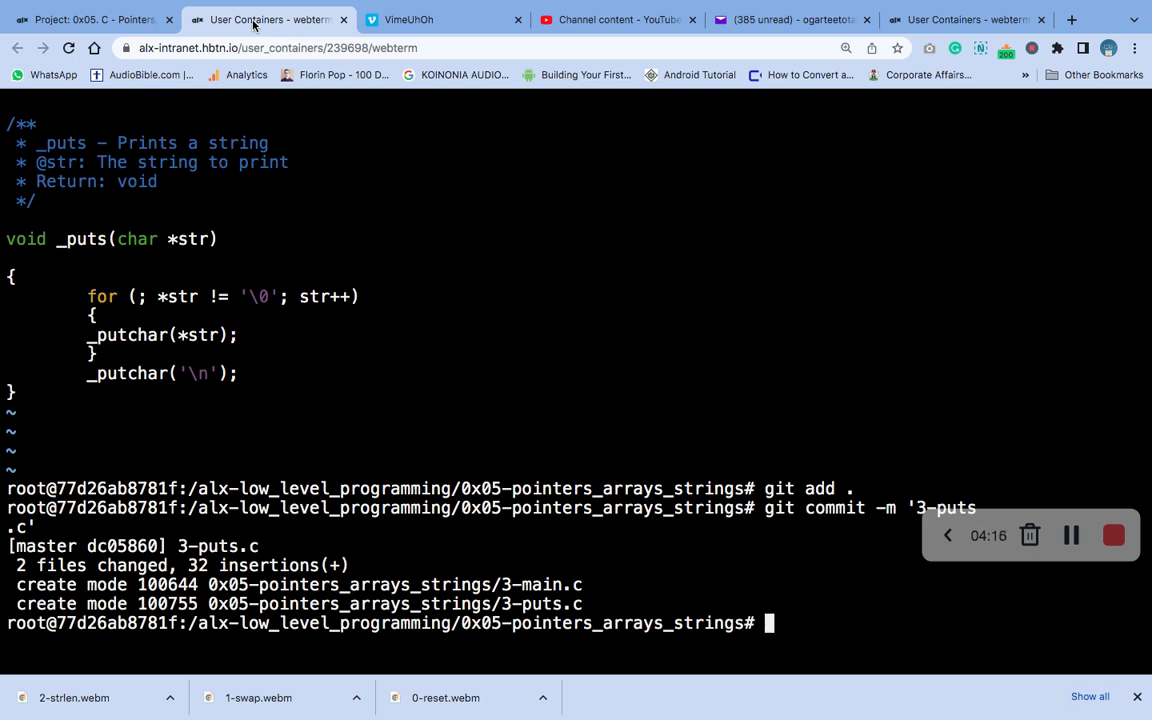
type("git")
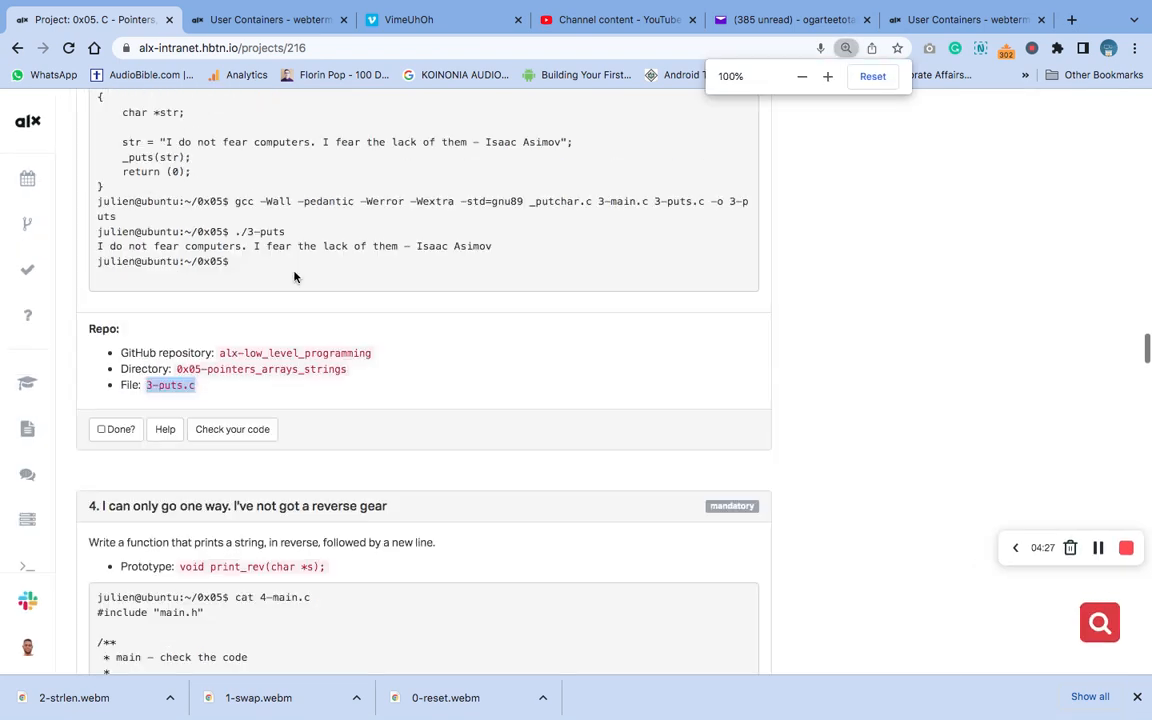
Start a new code check for task 3 and get every test passing.
scroll("down", 3)
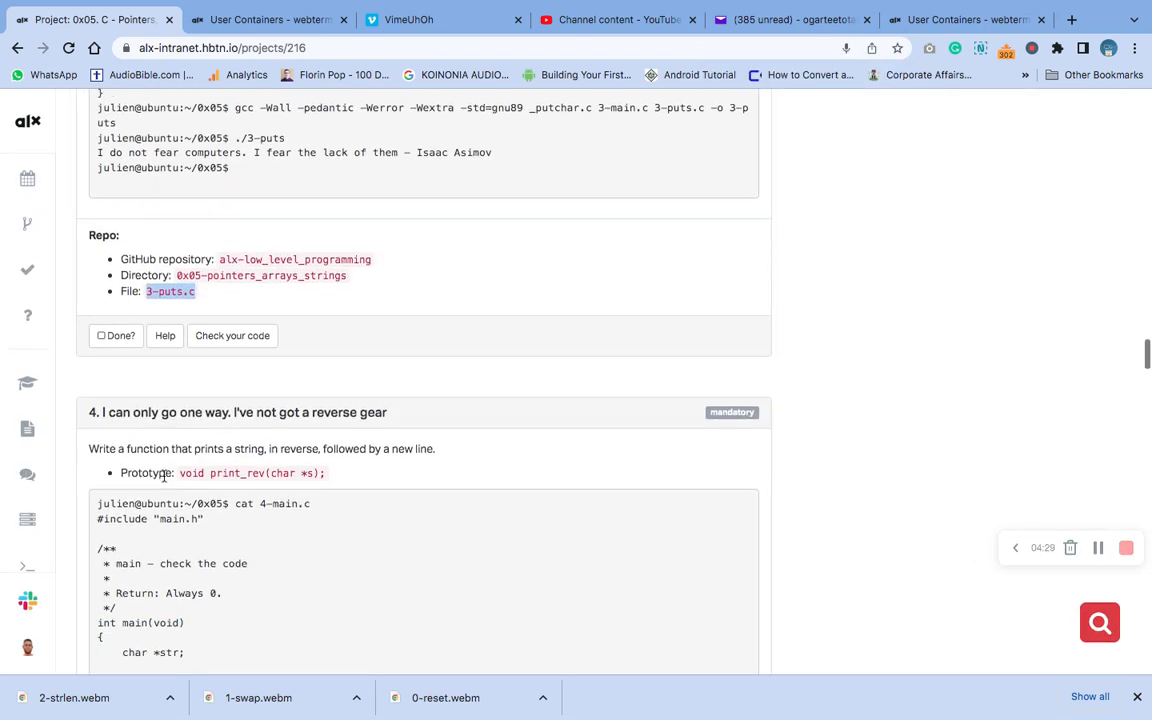
left_click(232, 336)
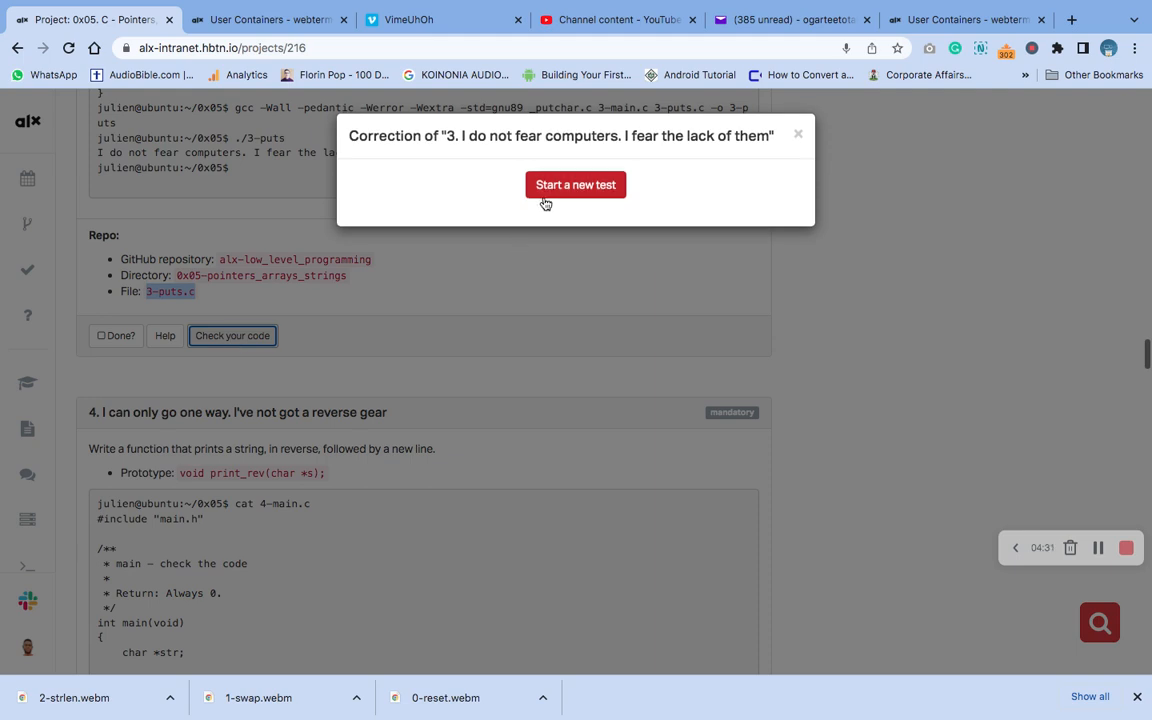
left_click(576, 184)
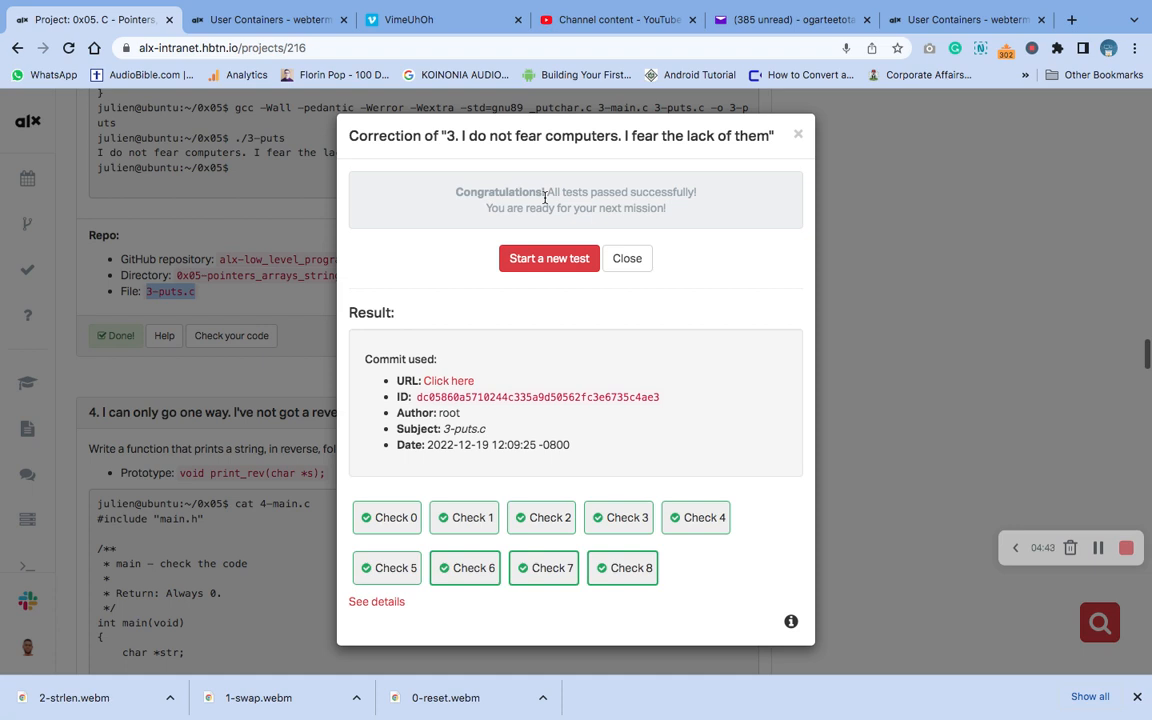
mouse_move(788, 266)
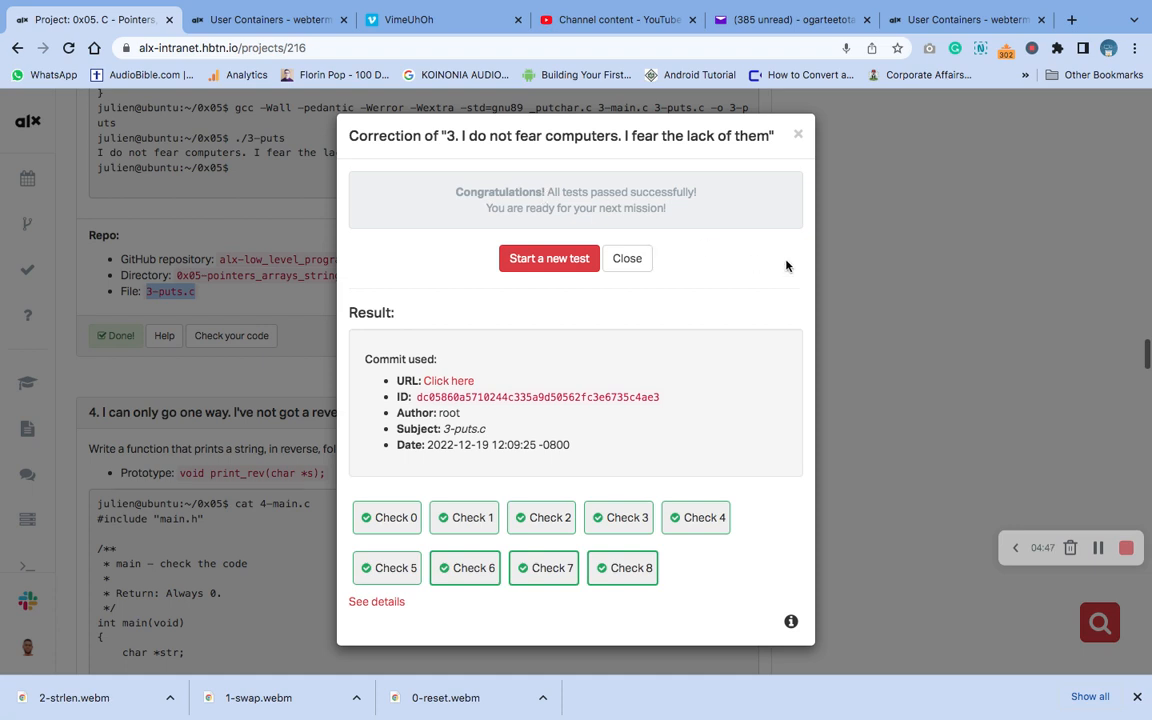
mouse_move(912, 356)
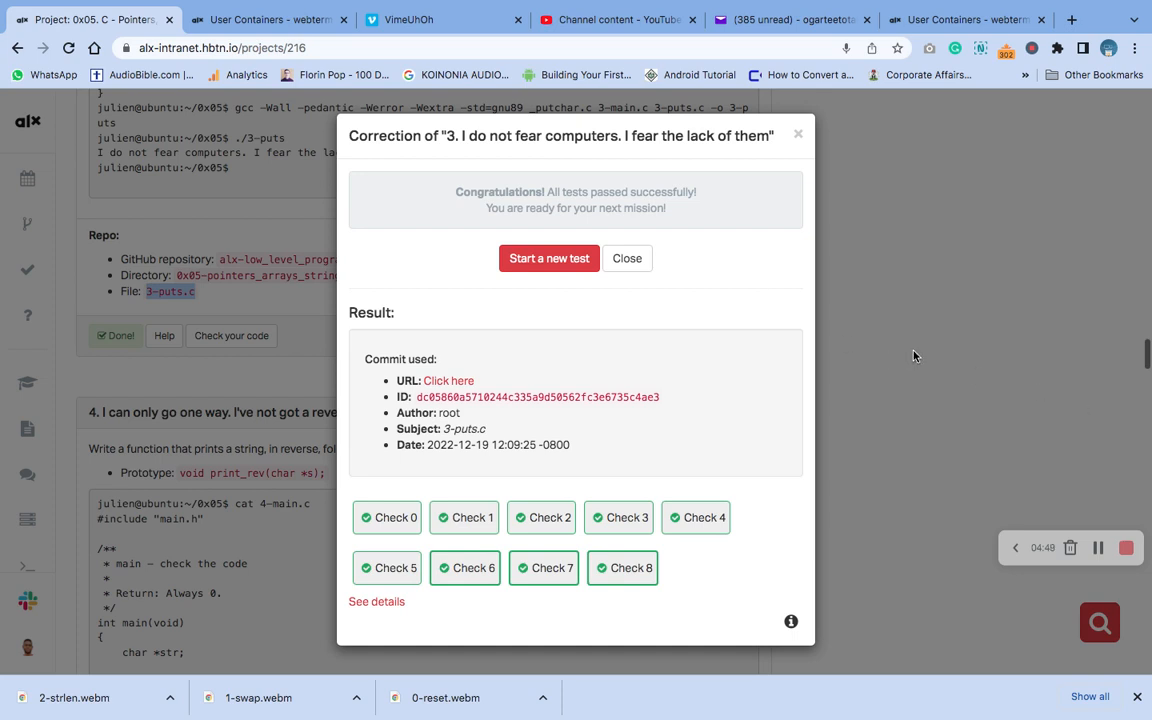